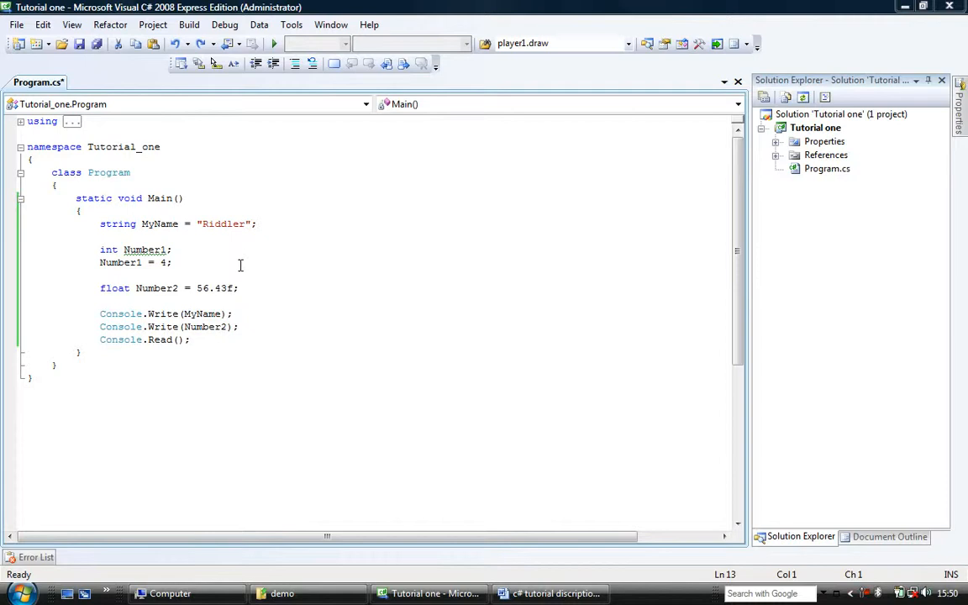
mouse_move(208, 267)
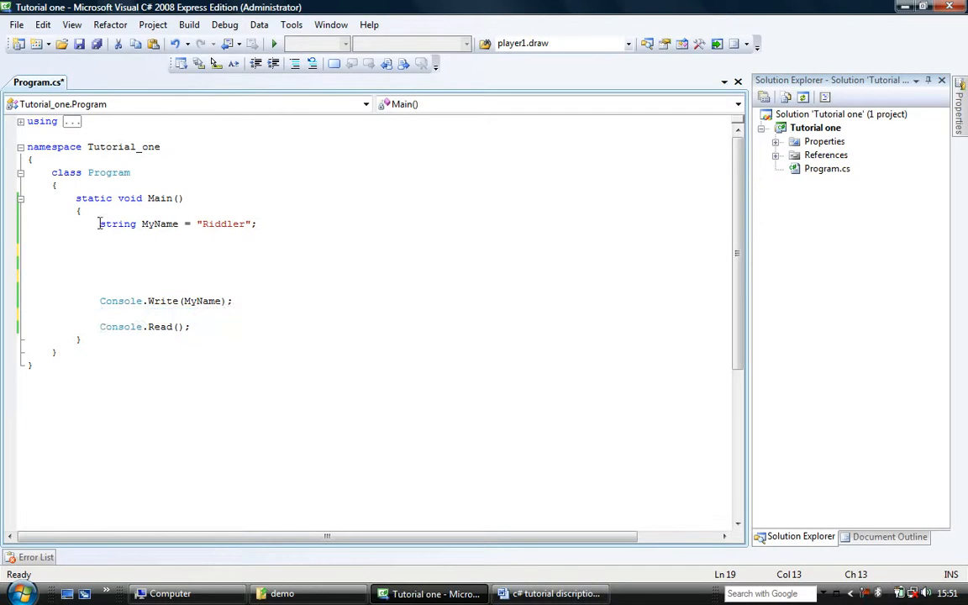
Step: Delete the int Number1, Number1 = 4, float Number2 and Console.Write(Number2) lines from Main
double_click(159, 224)
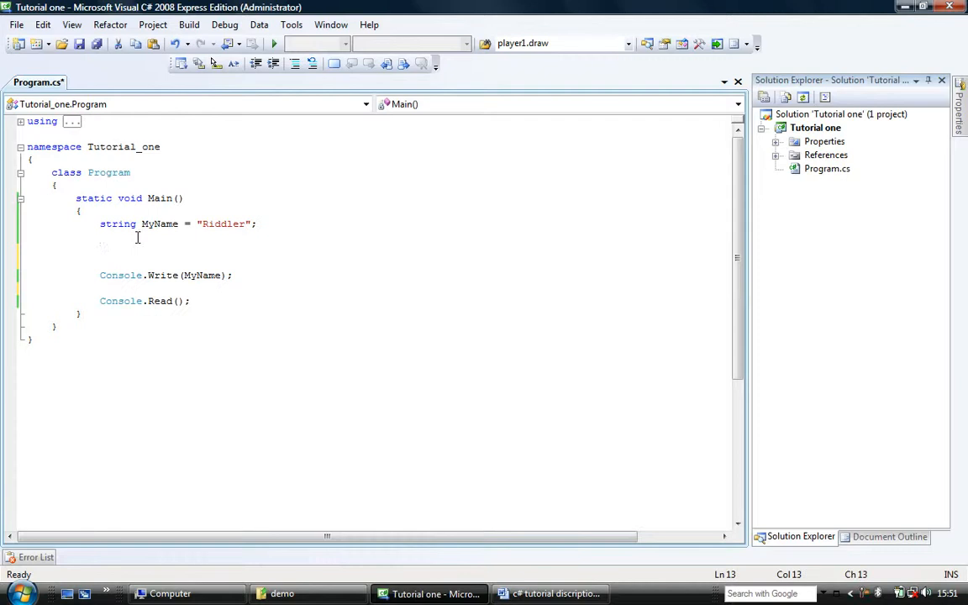
Step: Declare string AddTo = " and M"; above Console.Write(MyName)
text(string Addt)
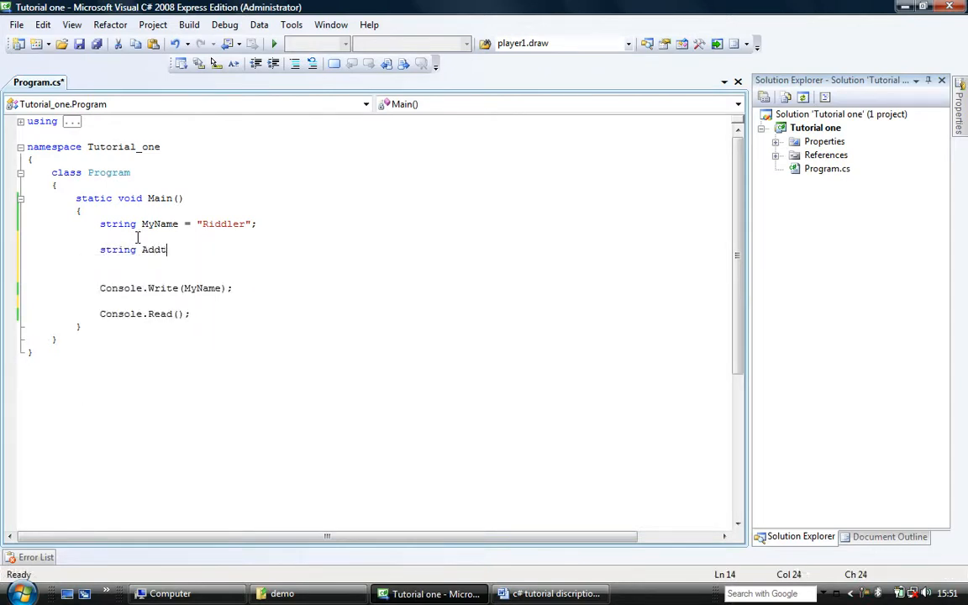
text(o)
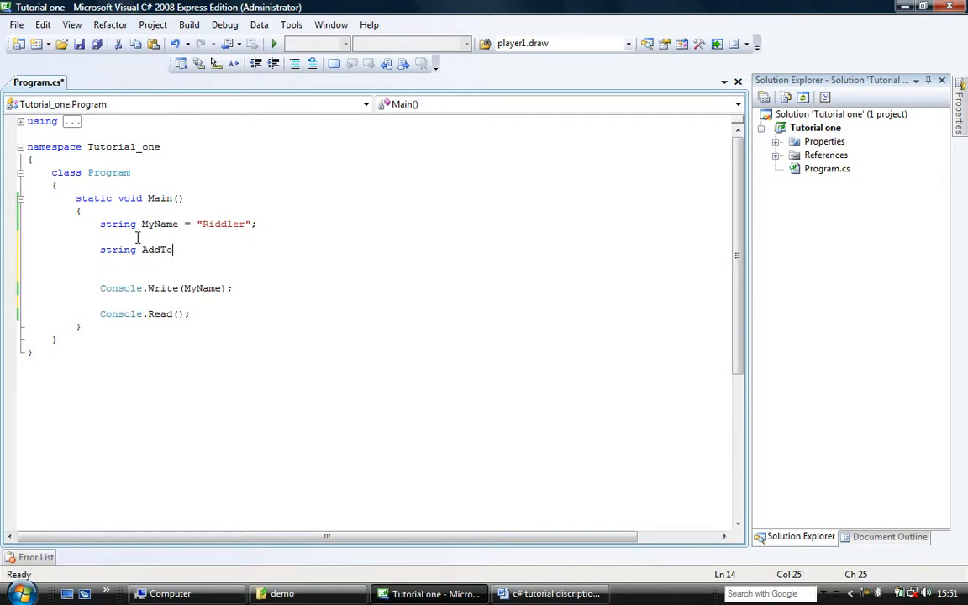
text(= ")
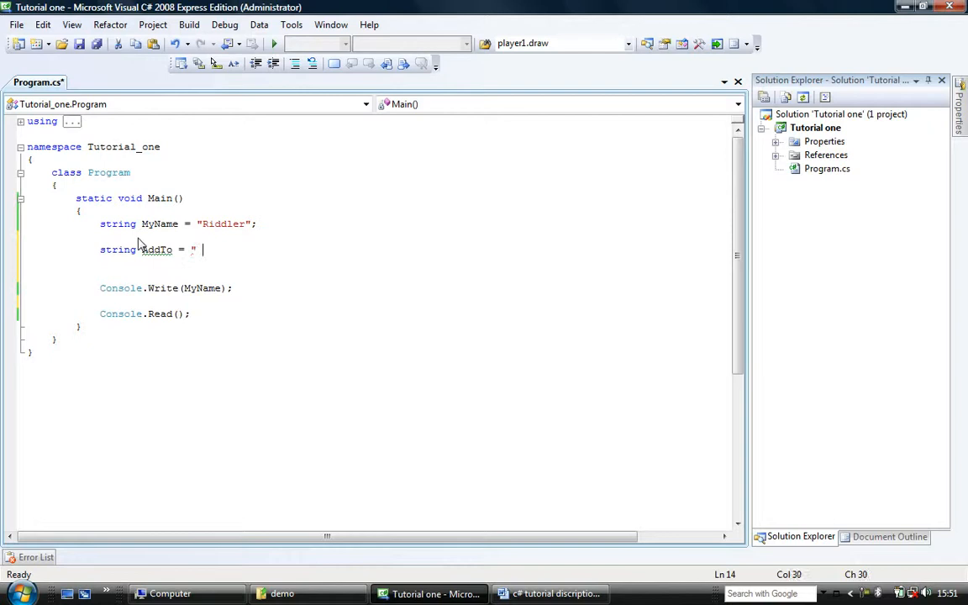
text(and M)
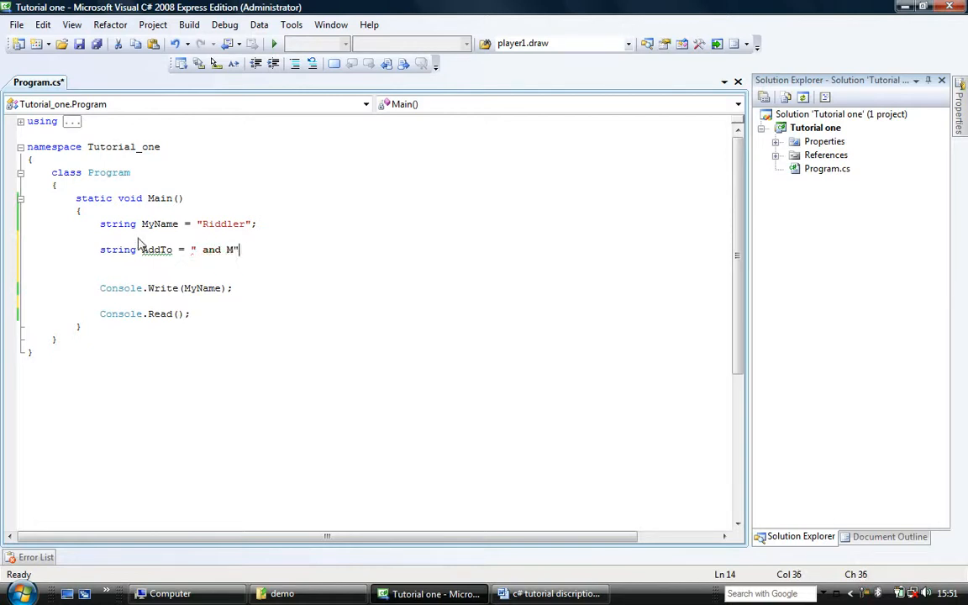
text(;)
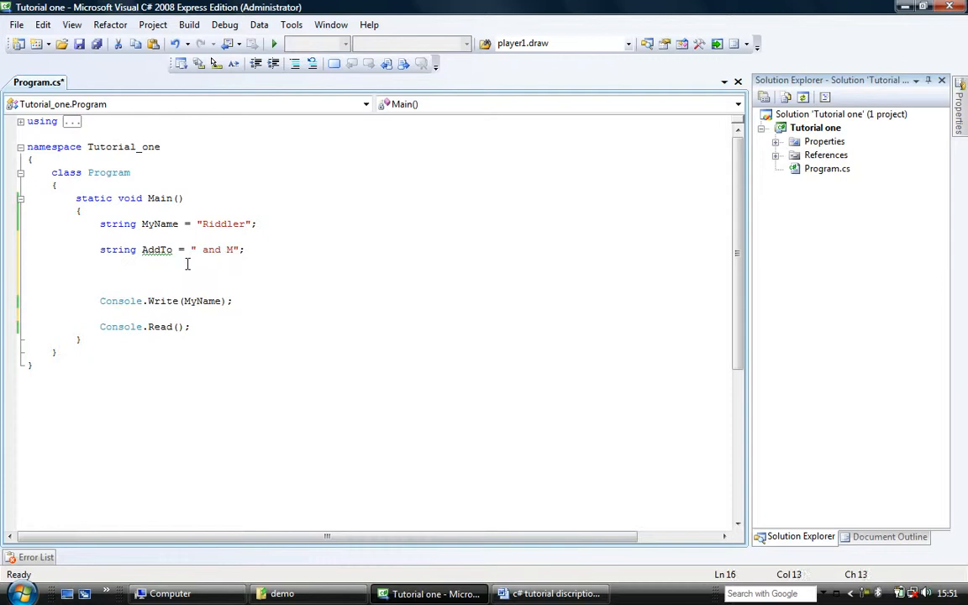
Step: Append AddTo onto MyName with MyName += AddTo;
text(MyName)
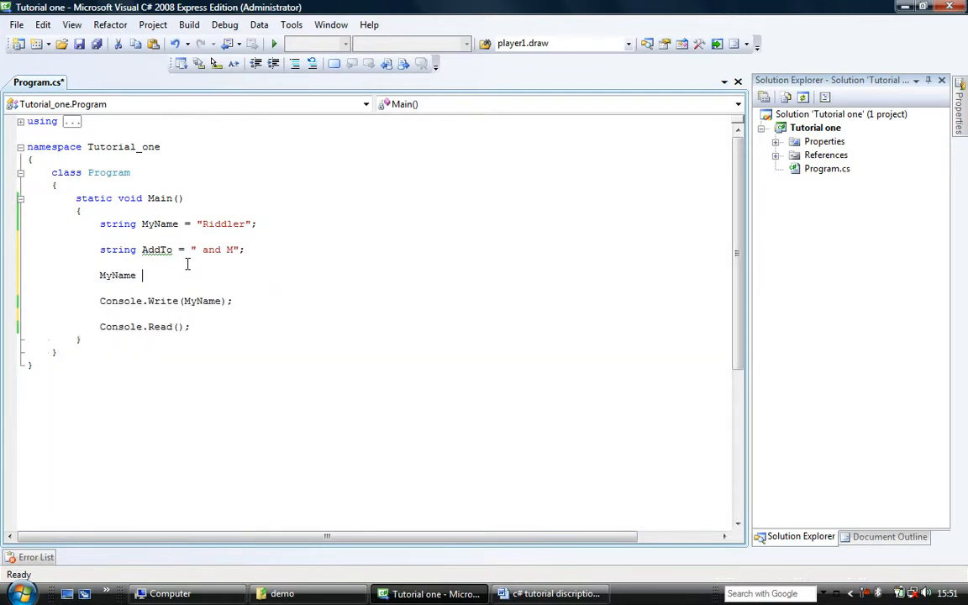
text(+)
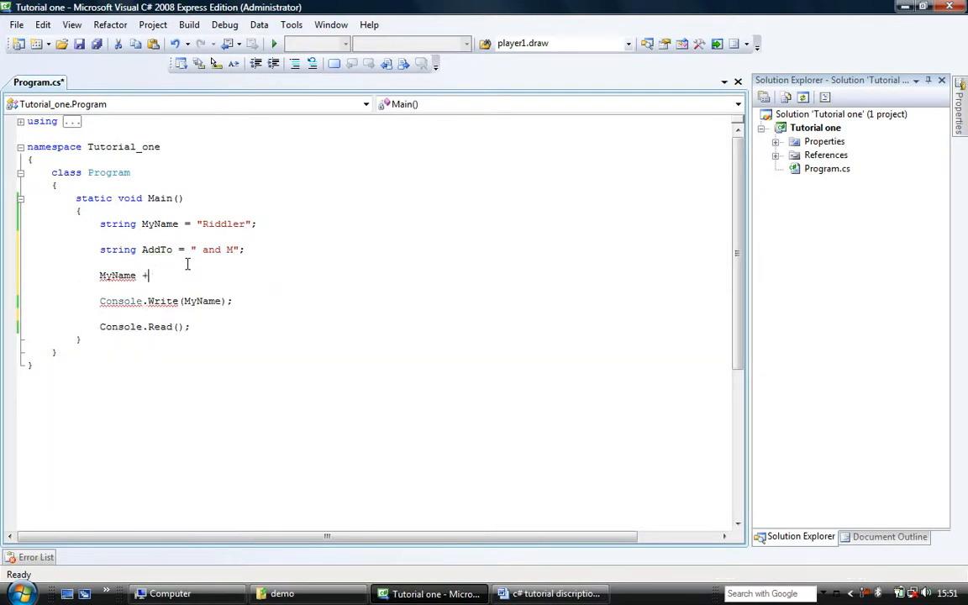
text(=)
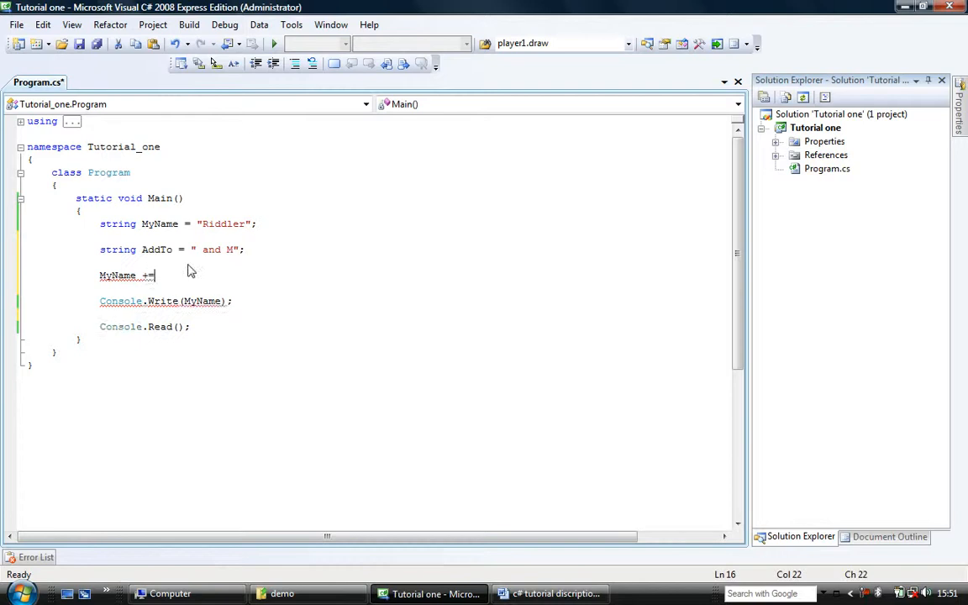
text(add)
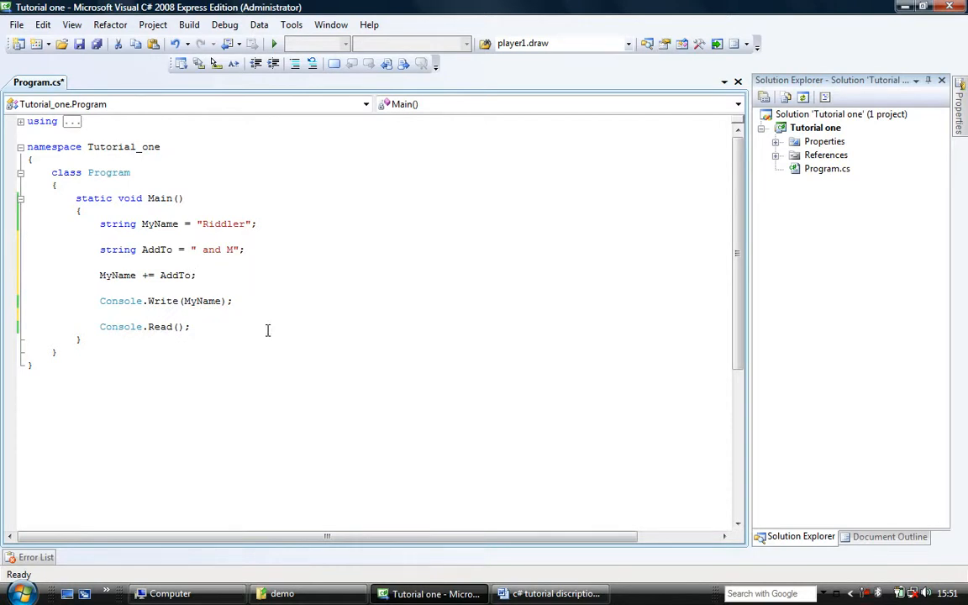
click(196, 275)
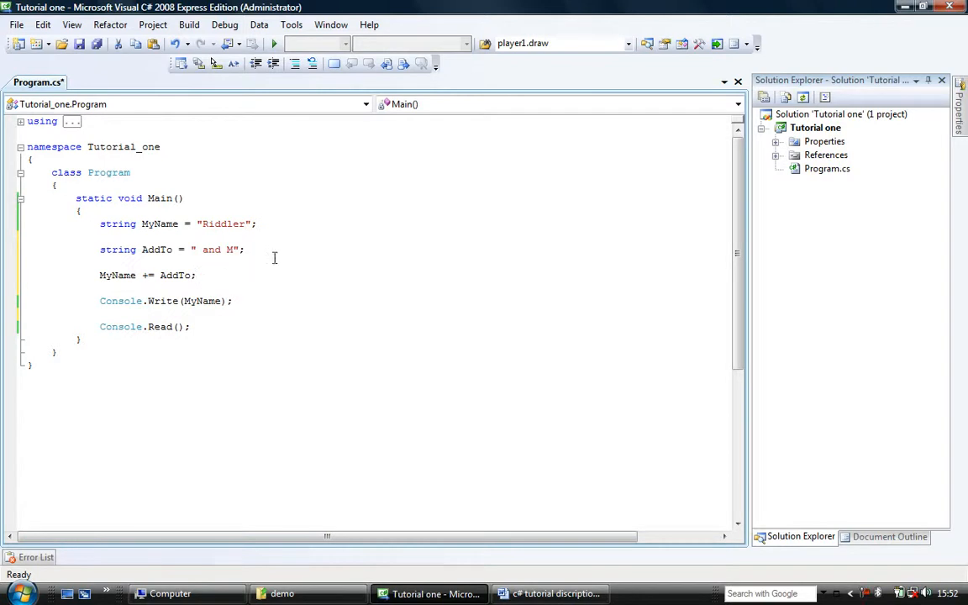
Step: Save Program.cs and hover MyName and AddTo to view their type tooltips
click(274, 44)
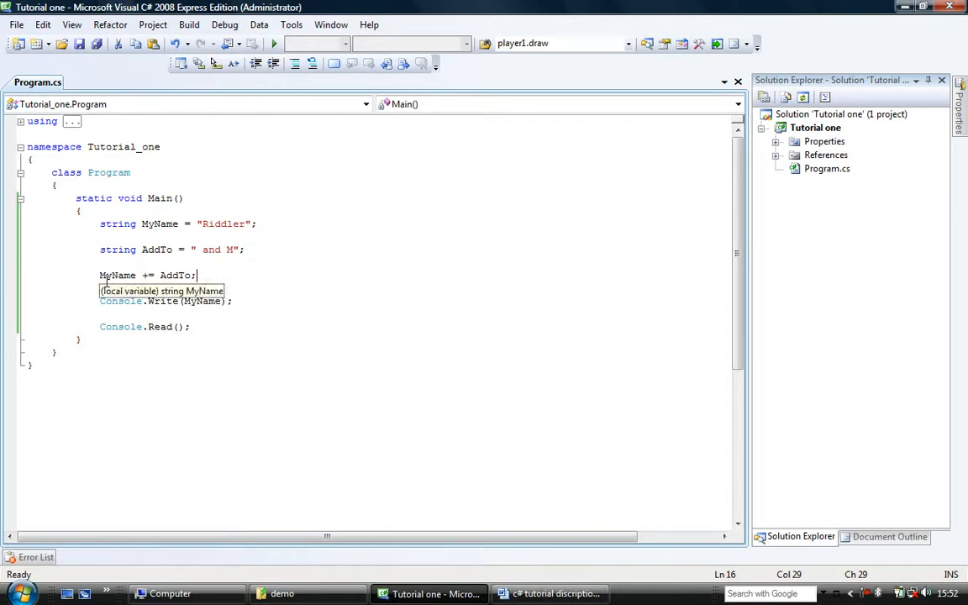
mouse_move(175, 275)
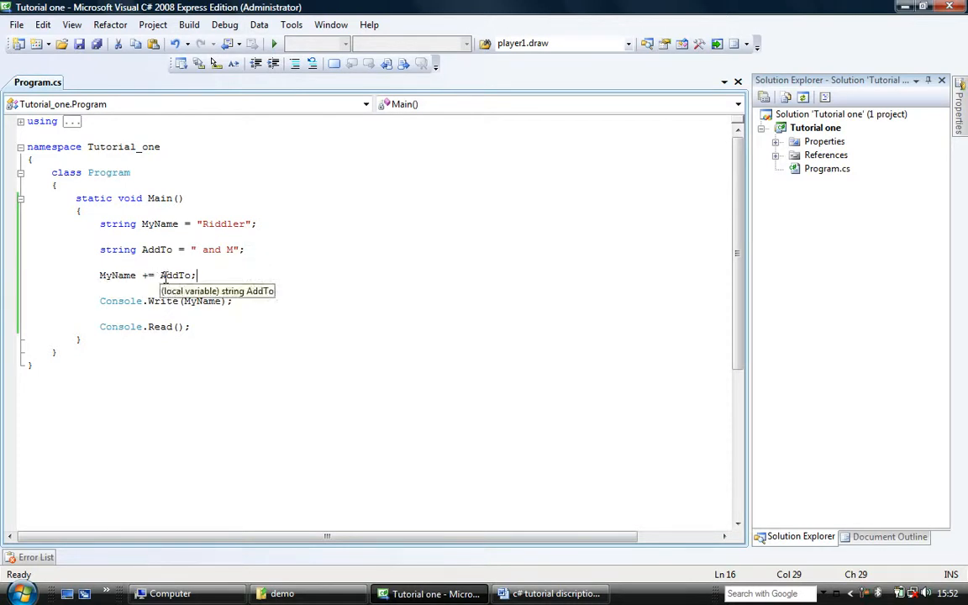
mouse_move(201, 275)
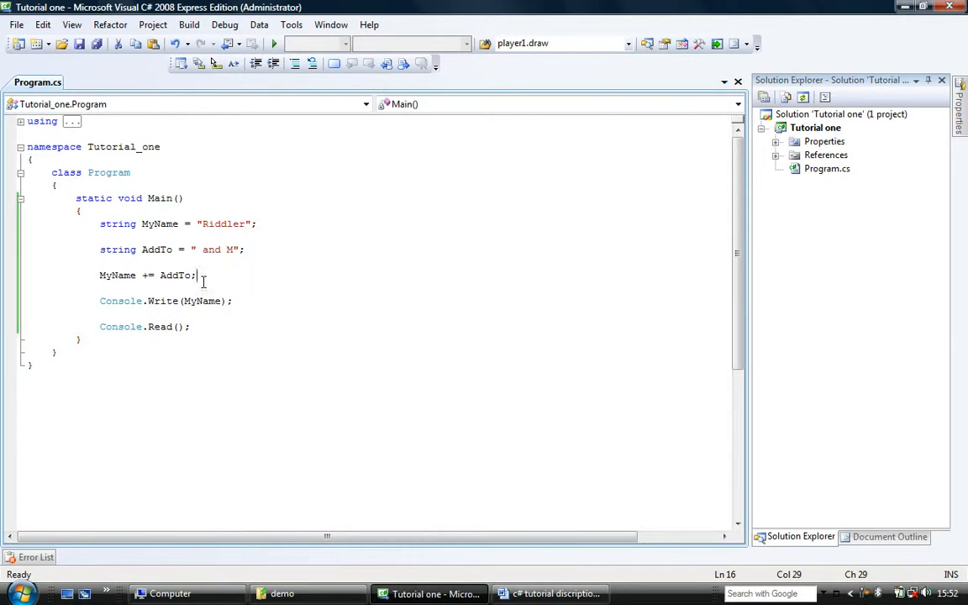
mouse_move(196, 276)
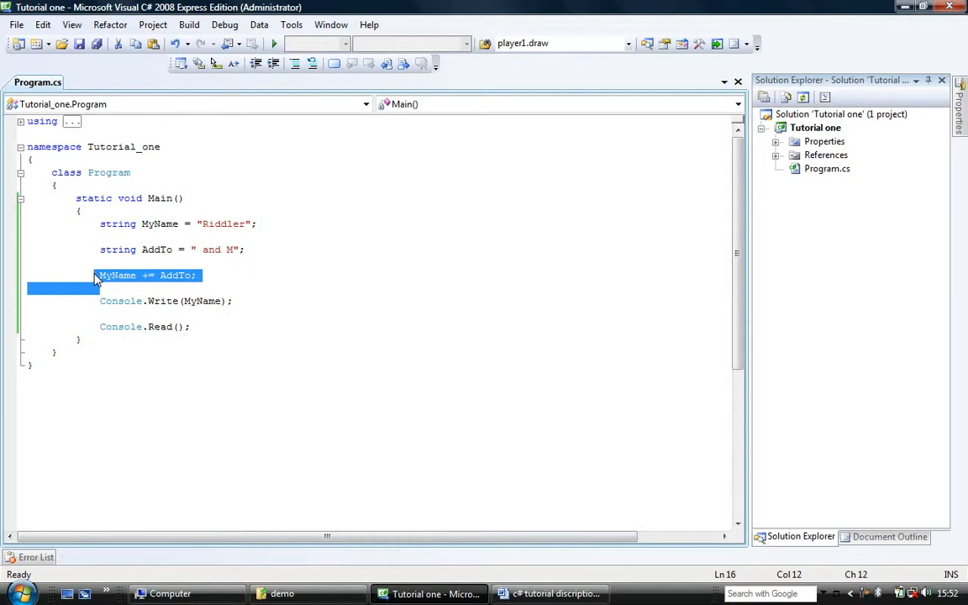
Step: Remove the MyName += AddTo line and declare int number1, number2, number3, sum;
key(Delete)
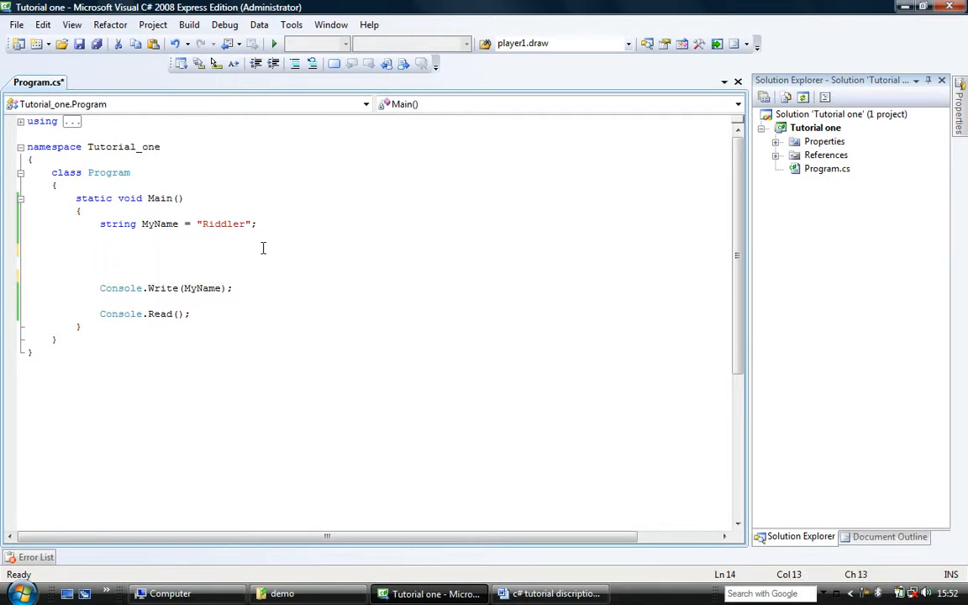
text(int)
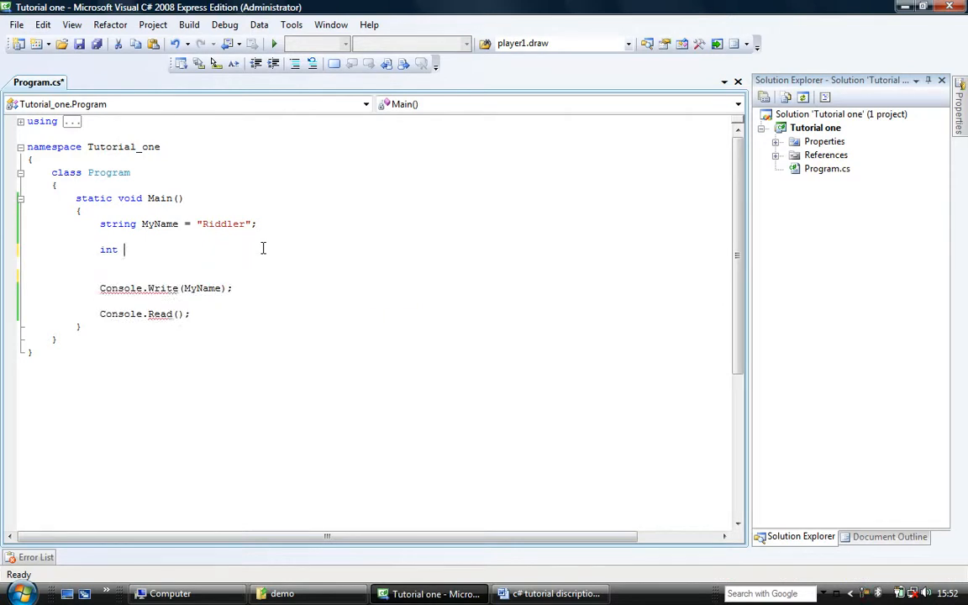
text(n)
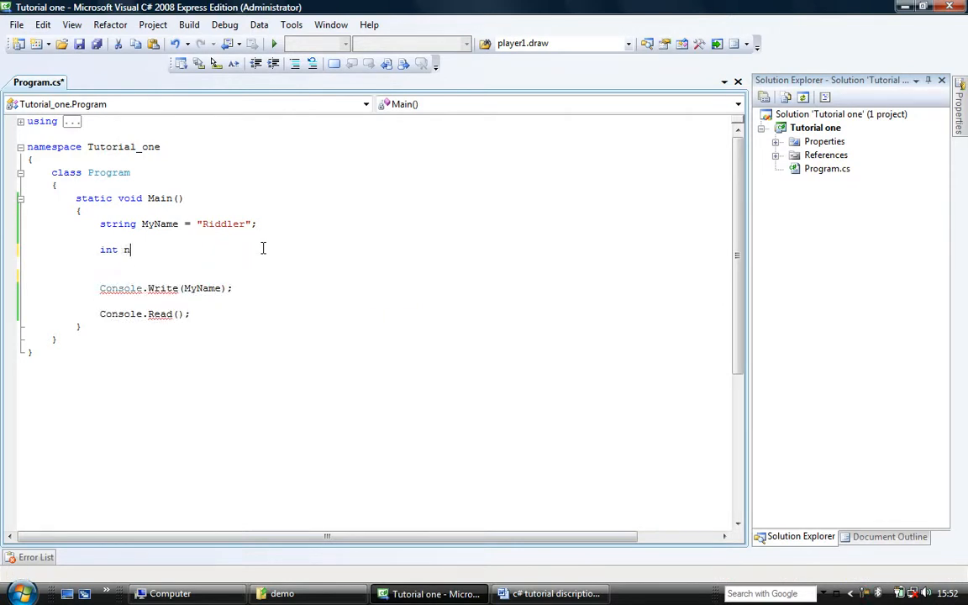
text(umber1,)
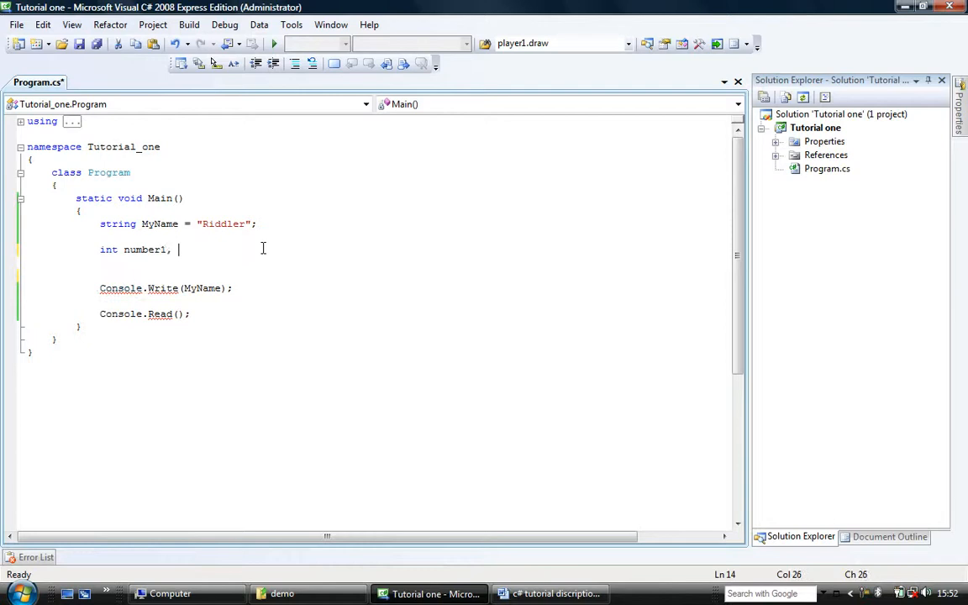
text(number2, n)
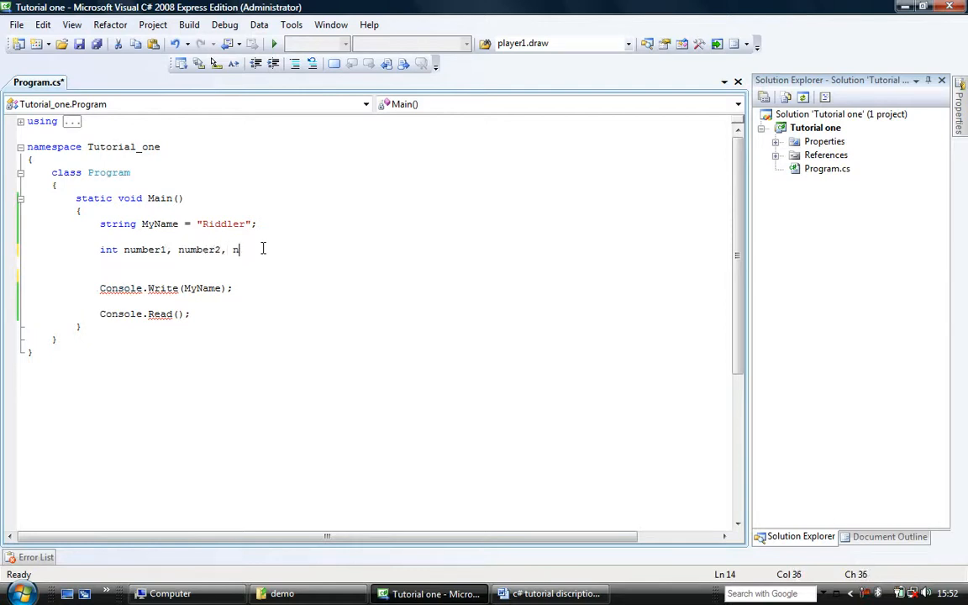
text(umber3)
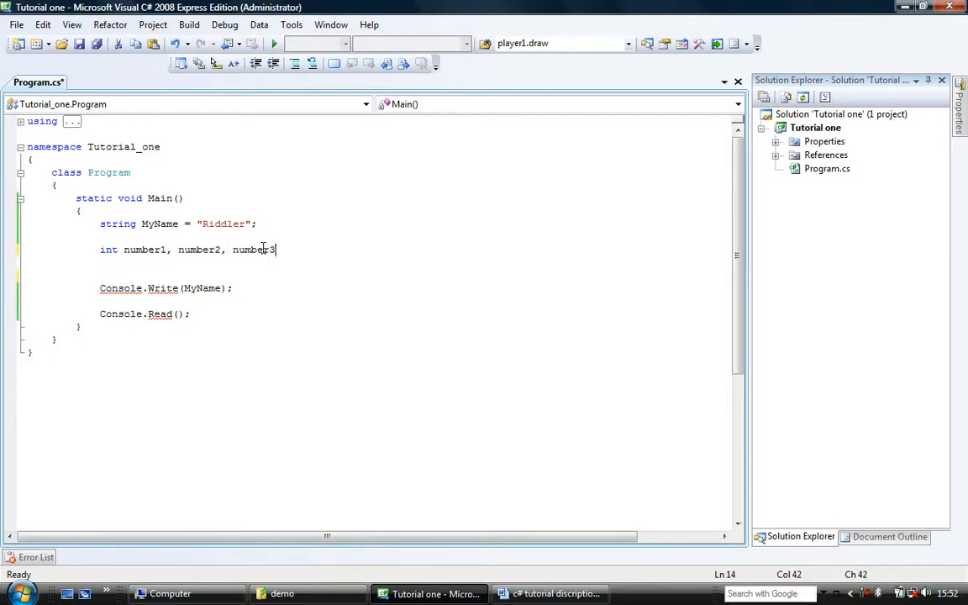
text(, sum;)
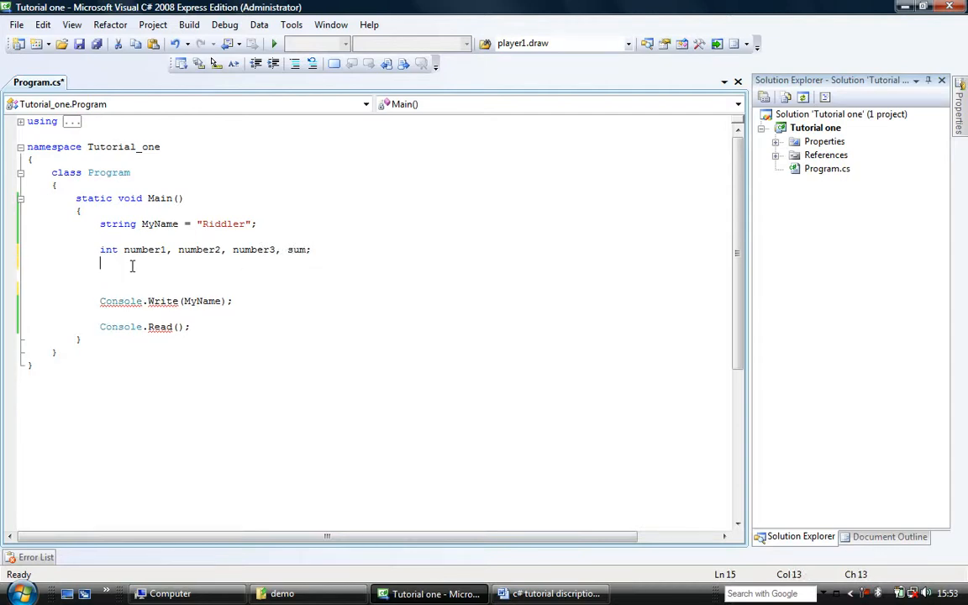
mouse_move(145, 250)
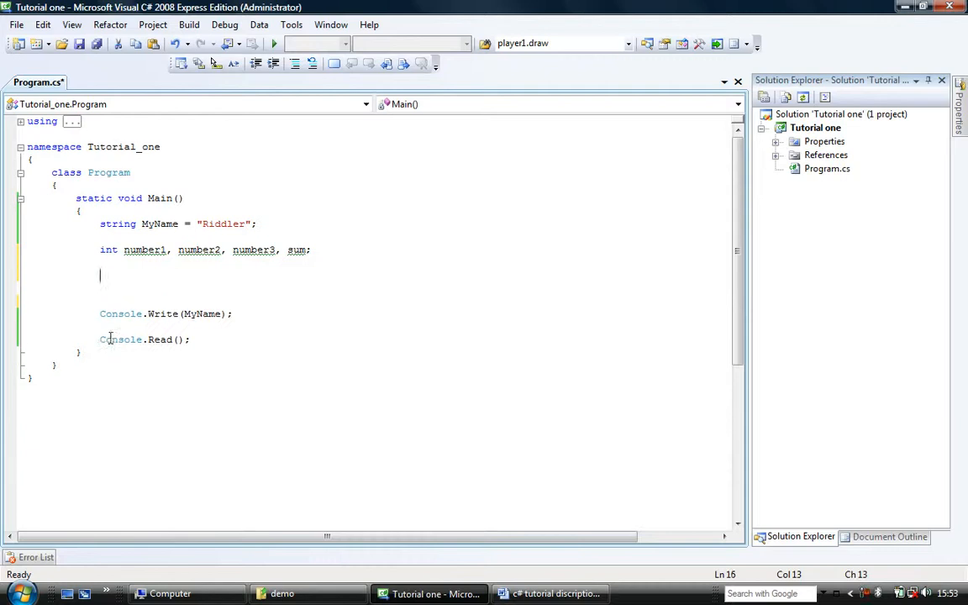
Step: Assign number1 = 45, number2 = number1 + 3, and number3 = number2 - number1
text(number1 =)
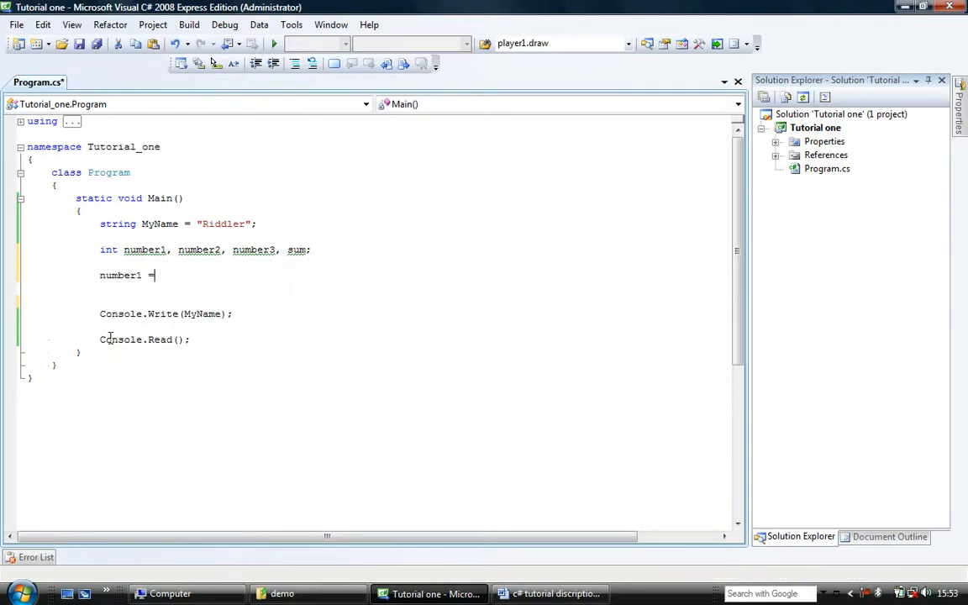
text(45;)
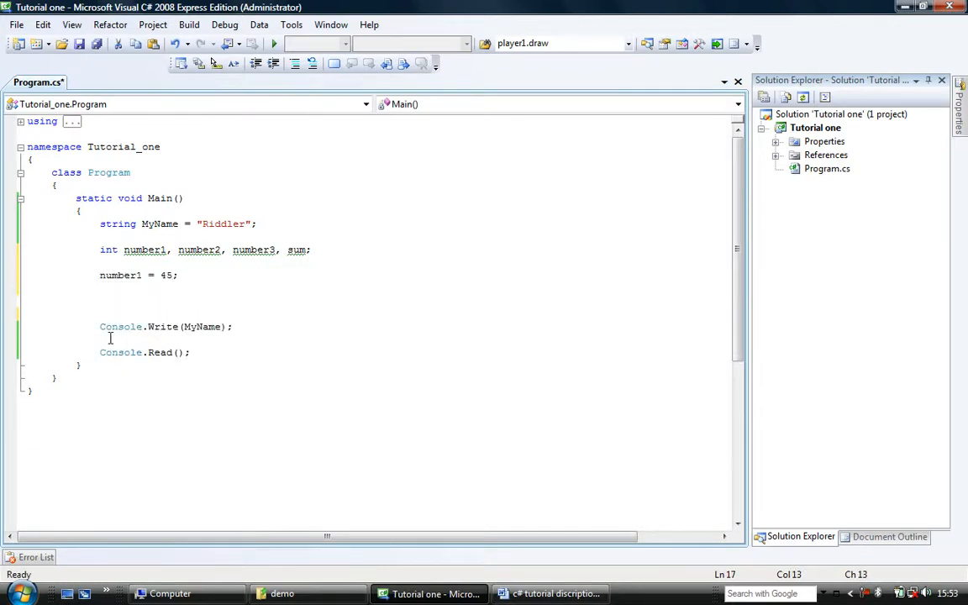
text(number2)
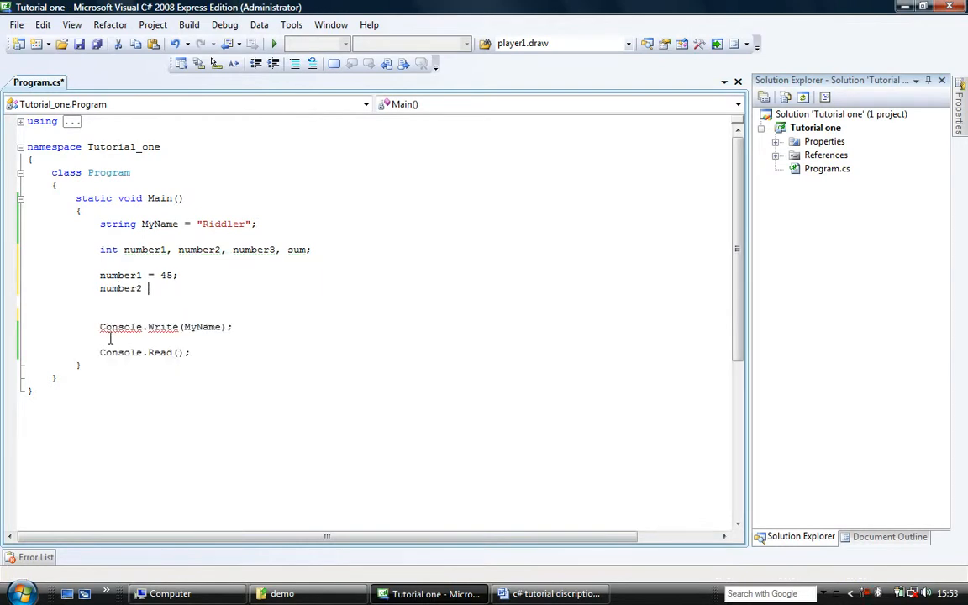
text(number1 + 3;)
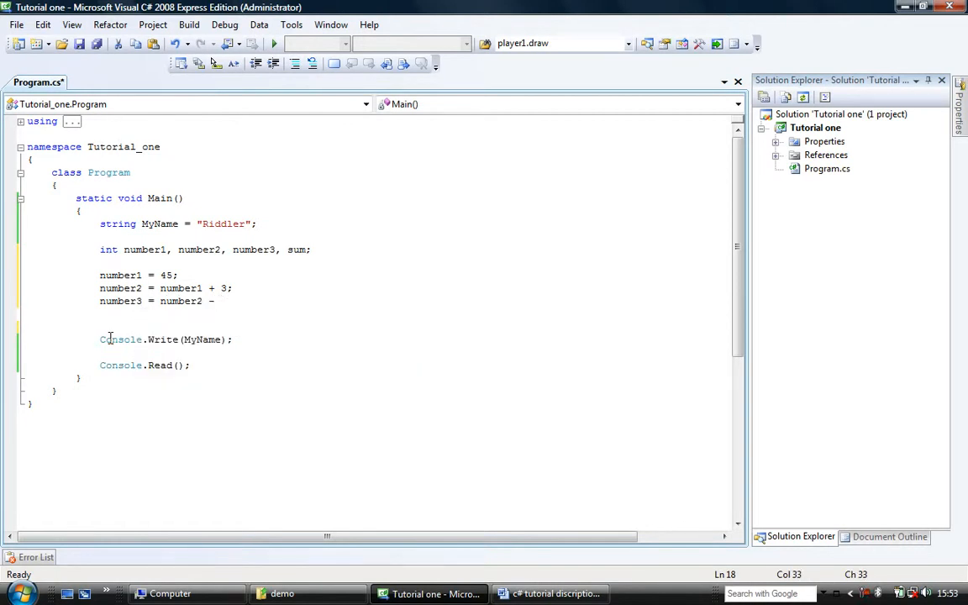
text(number1)
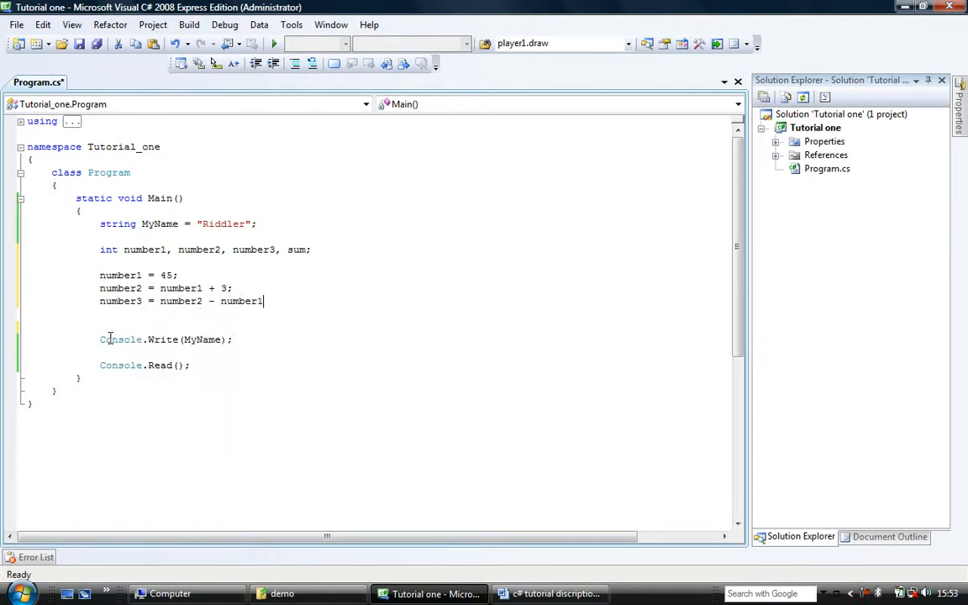
text(num)
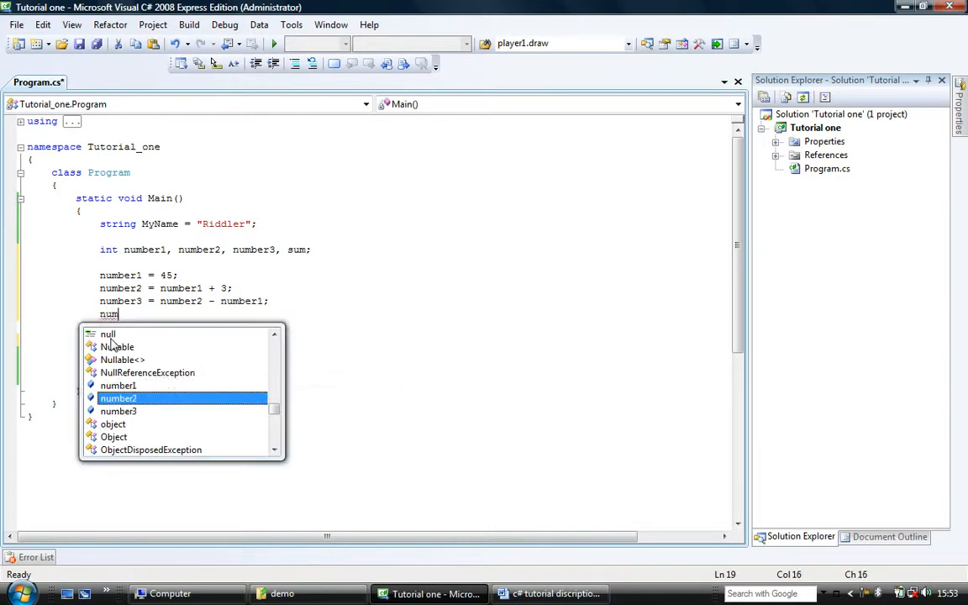
text(b)
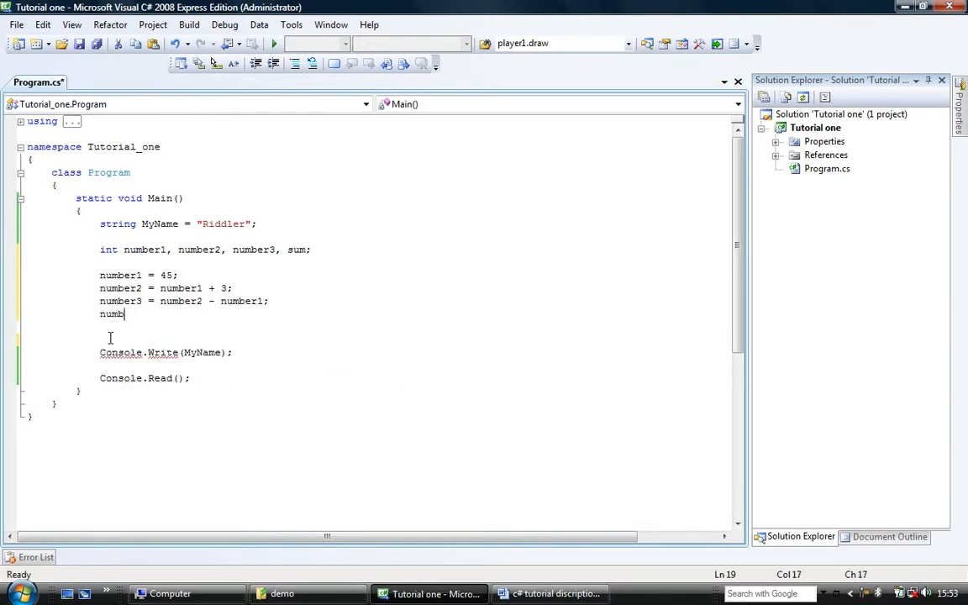
Step: Set sum = number1 + number2 + number3
text(sum =)
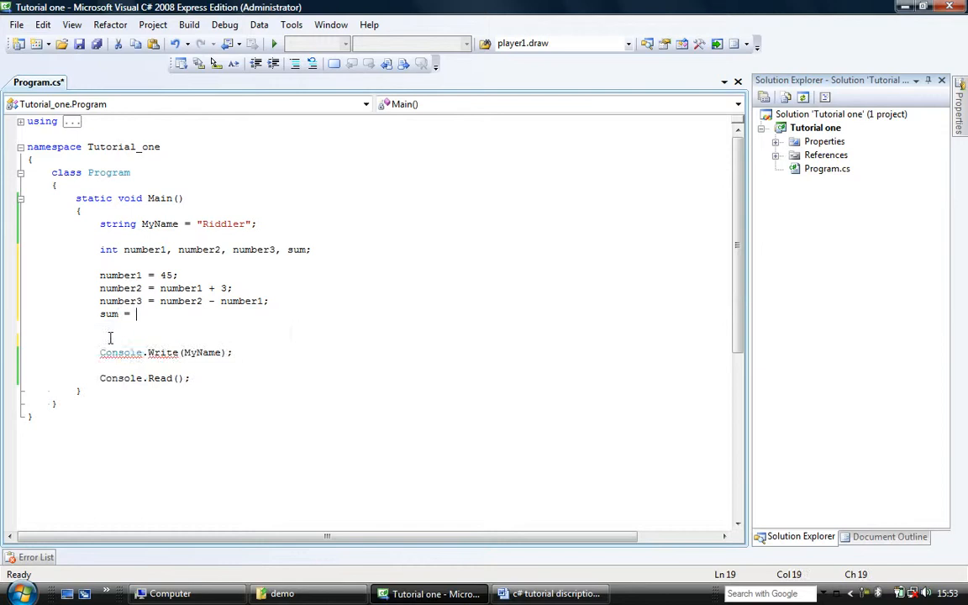
text(number1+)
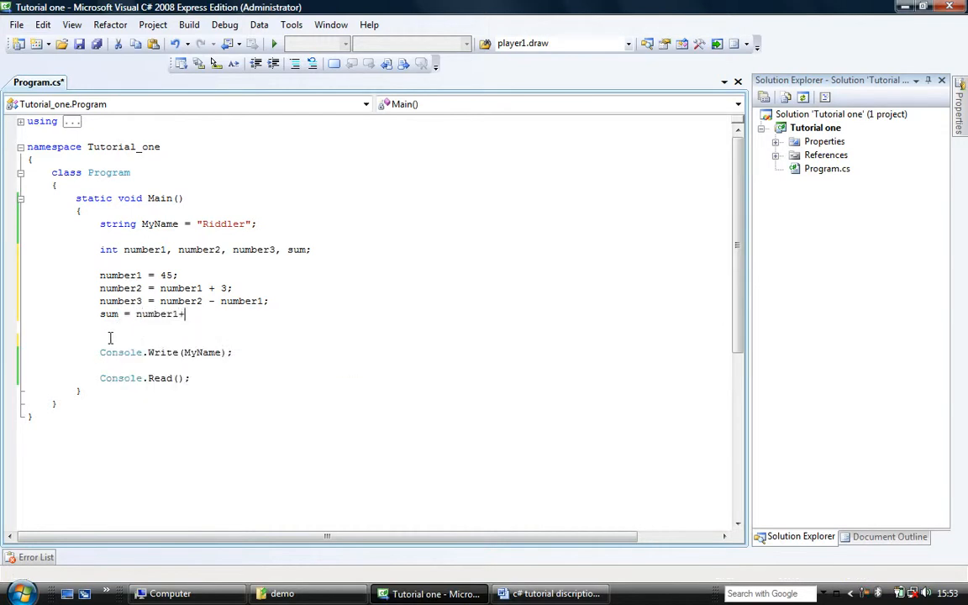
text(number2+)
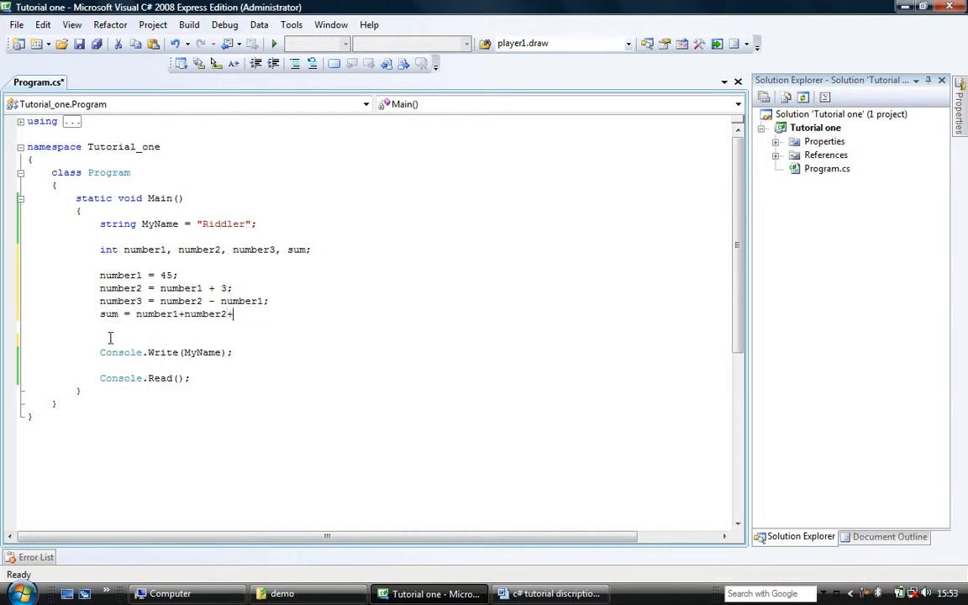
text(number3;)
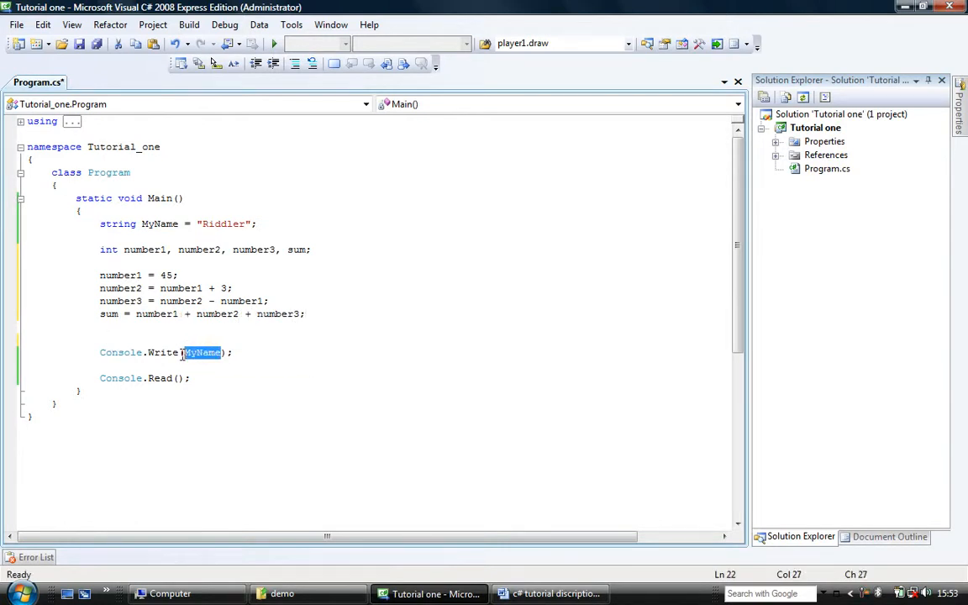
Step: Print sum instead of MyName, save, and change the number2 line to number2 += number1
text(sum)
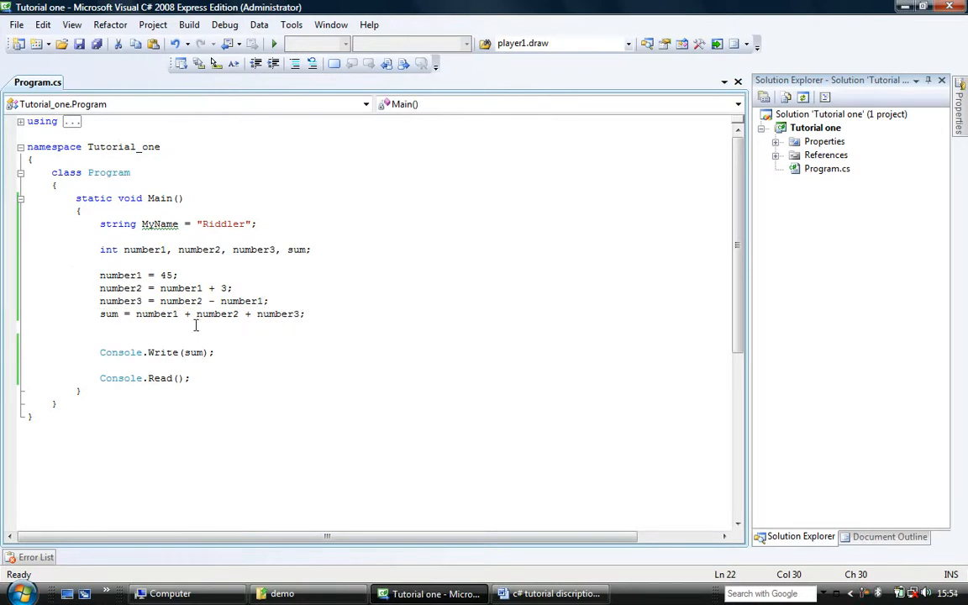
mouse_move(152, 339)
text(+)
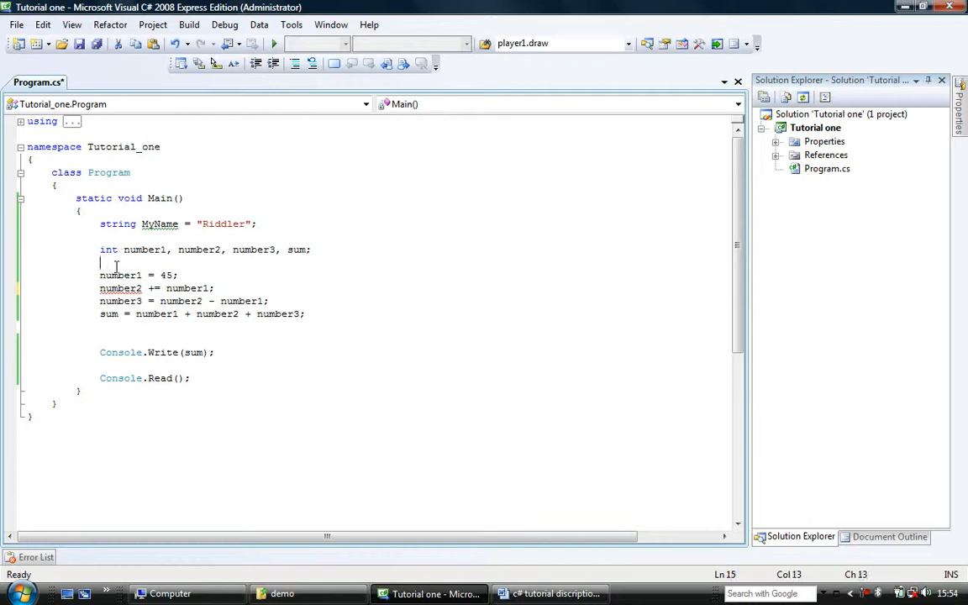
Step: Insert number2 = 0; and number3 = 0; above number1 = 45;
text(number3 =)
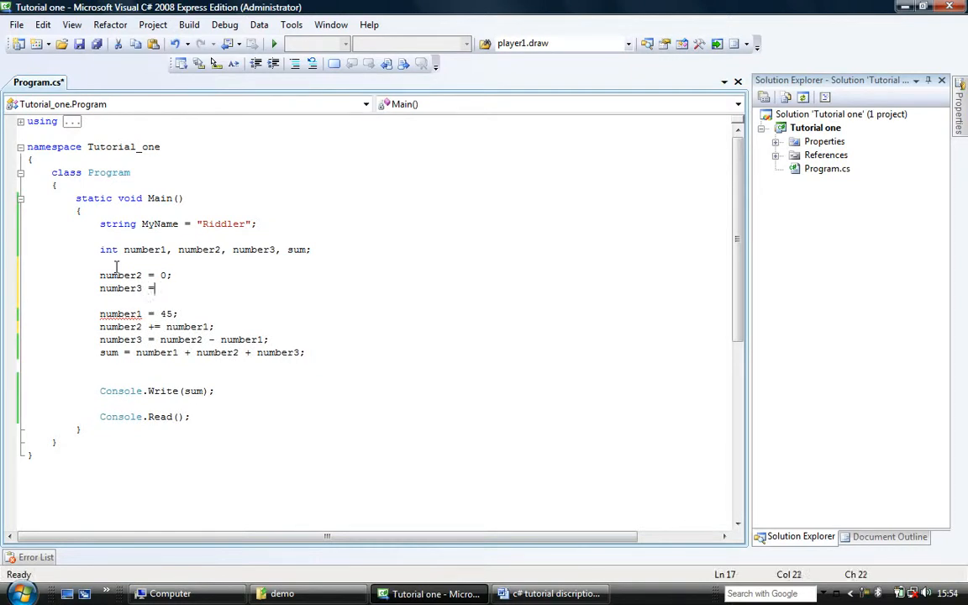
text(0;)
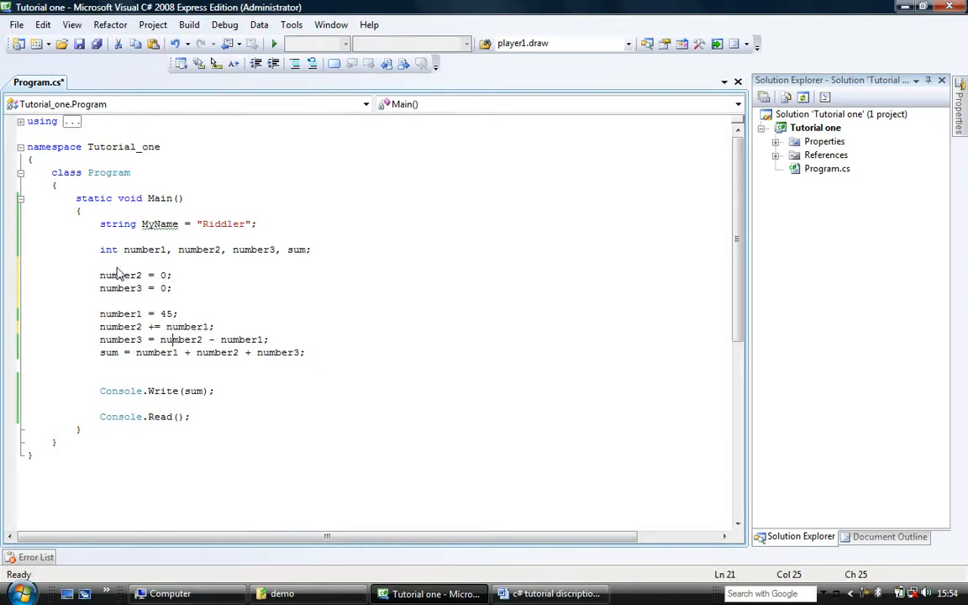
click(274, 43)
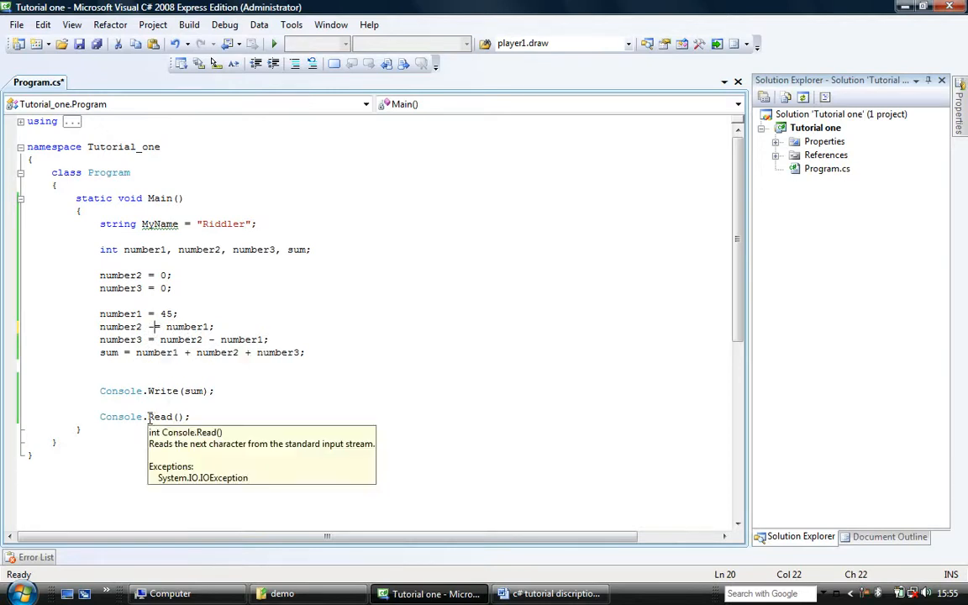
Step: Change number2 to -= number1 and number3's formula to number2 * number1
text(-)
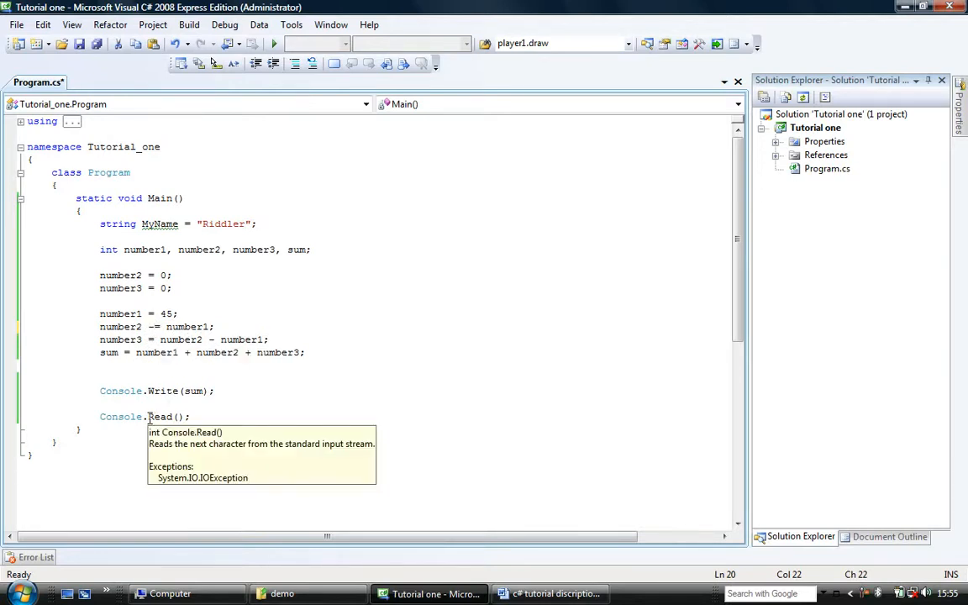
click(273, 44)
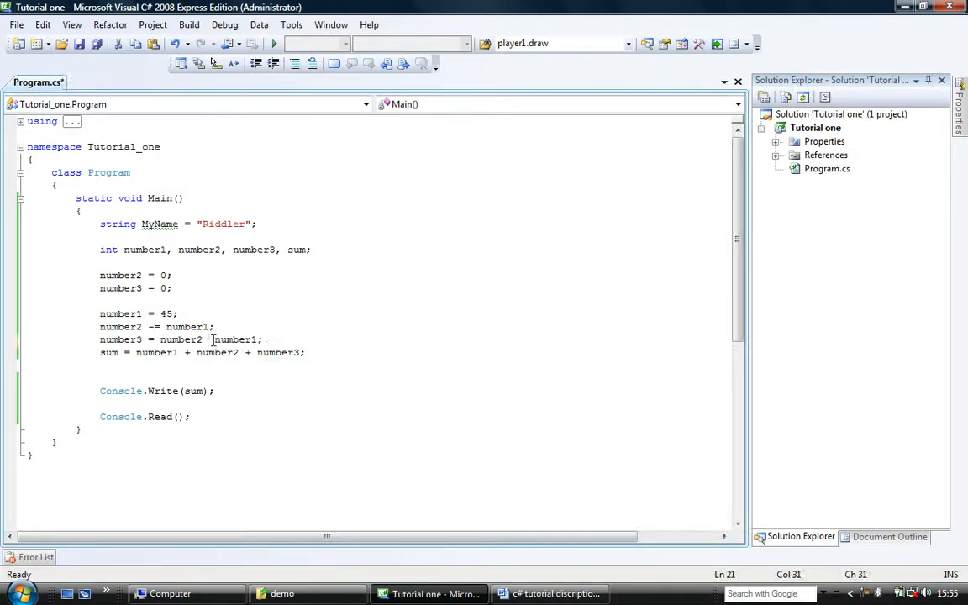
text(*)
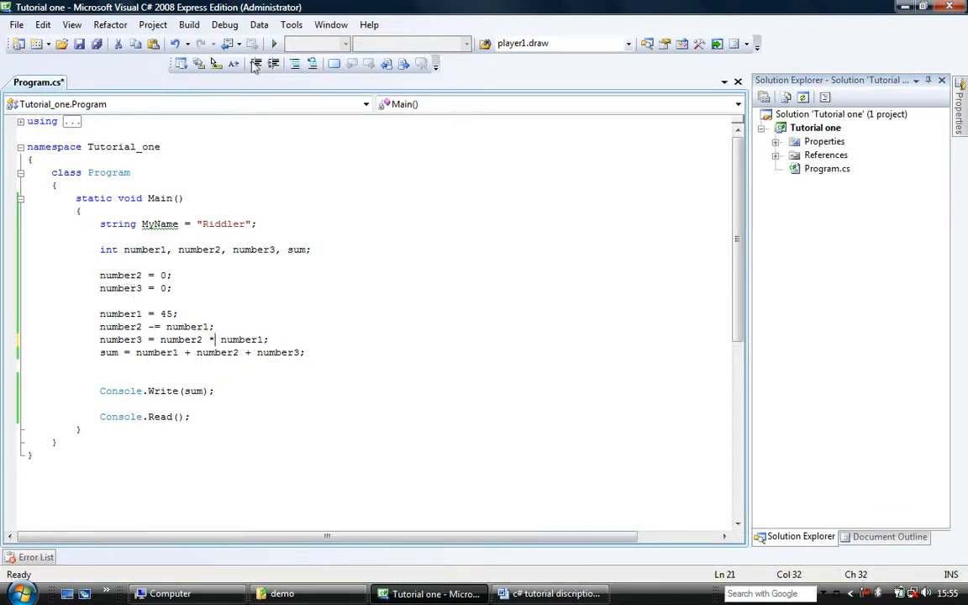